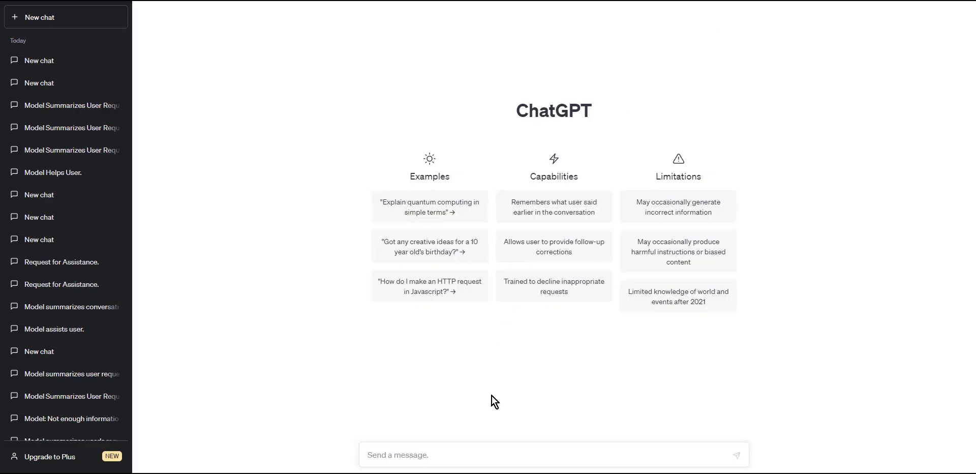
pyautogui.moveTo(634, 360)
pyautogui.write('```')
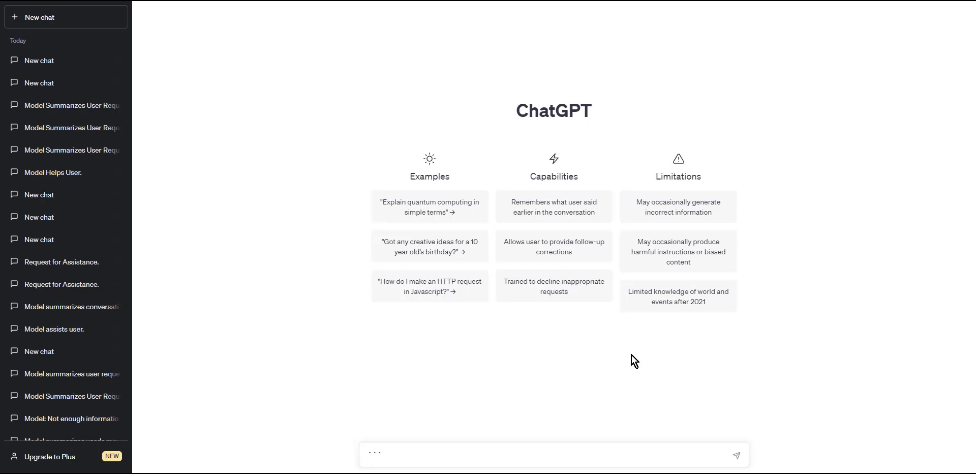
# Draft a python code fence with print("hello world"), then cut it back to the opening ``` and an empty line
pyautogui.write('python')
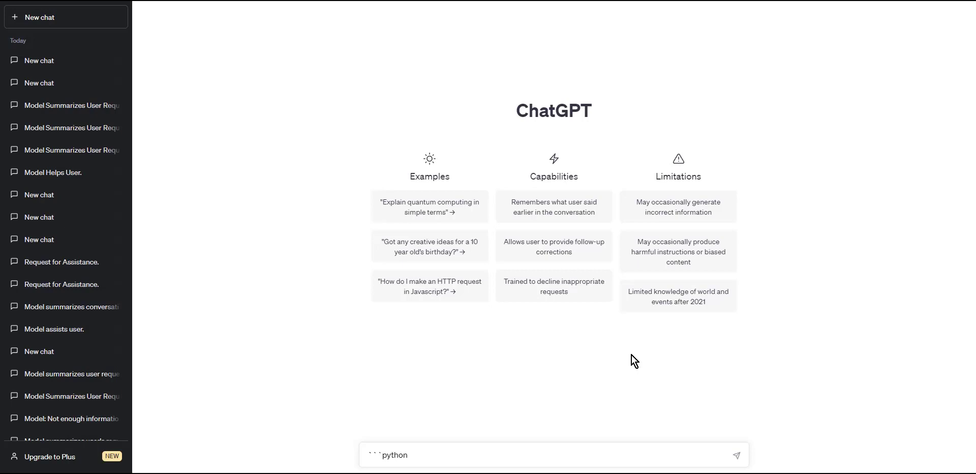
pyautogui.press('Enter')
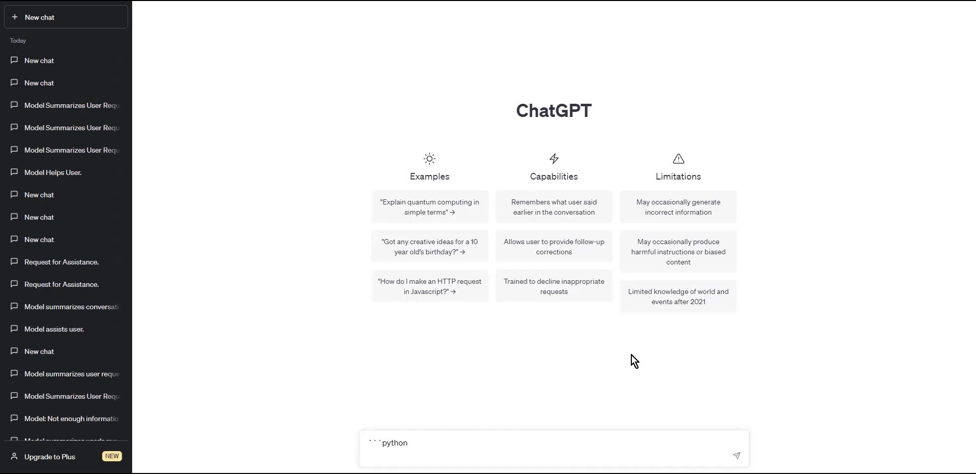
pyautogui.write('print("')
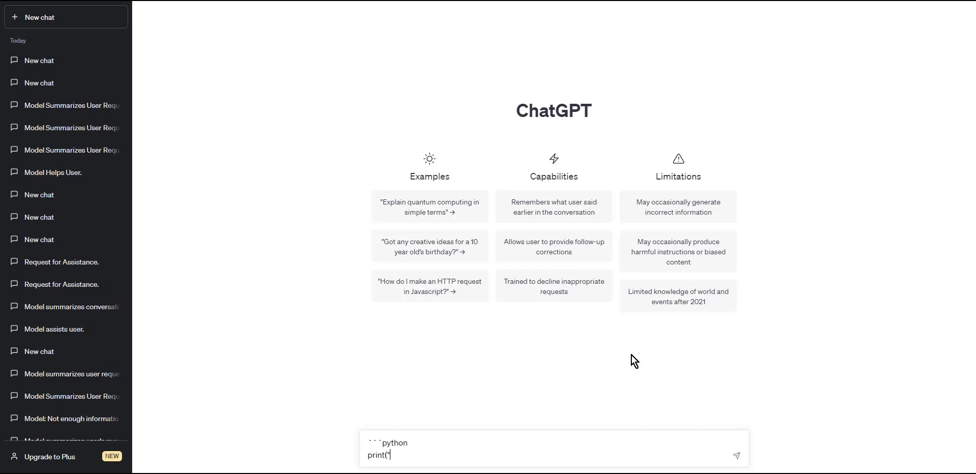
pyautogui.write('hello w')
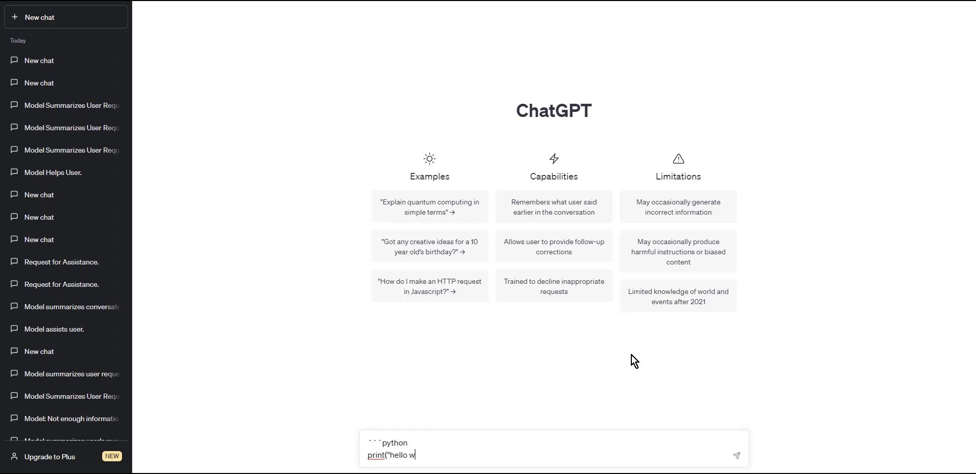
pyautogui.write('orld"')
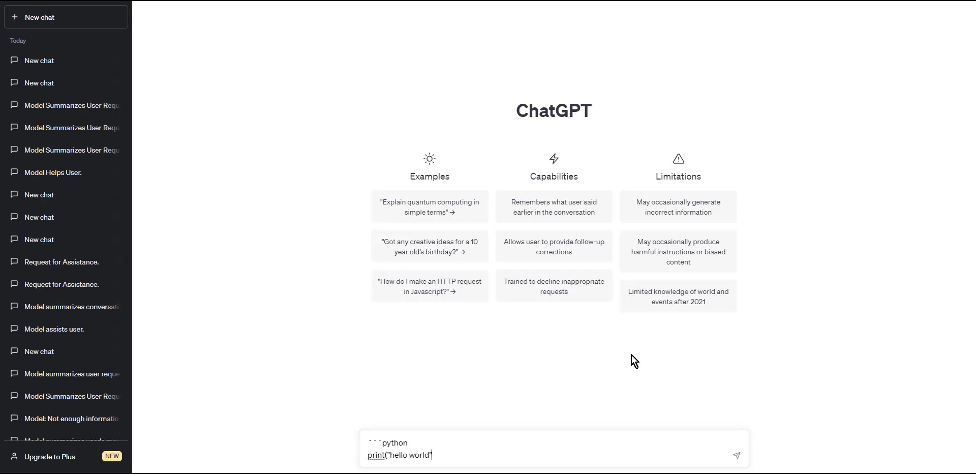
pyautogui.write('")')
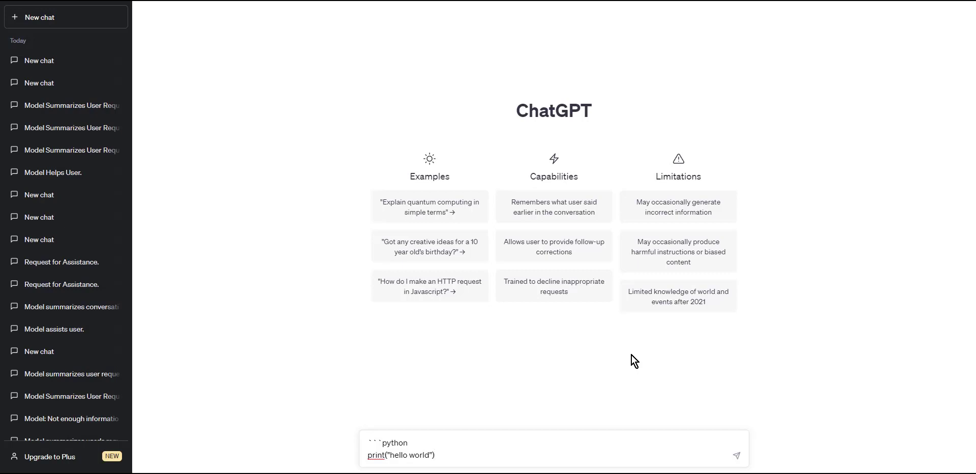
pyautogui.write('```')
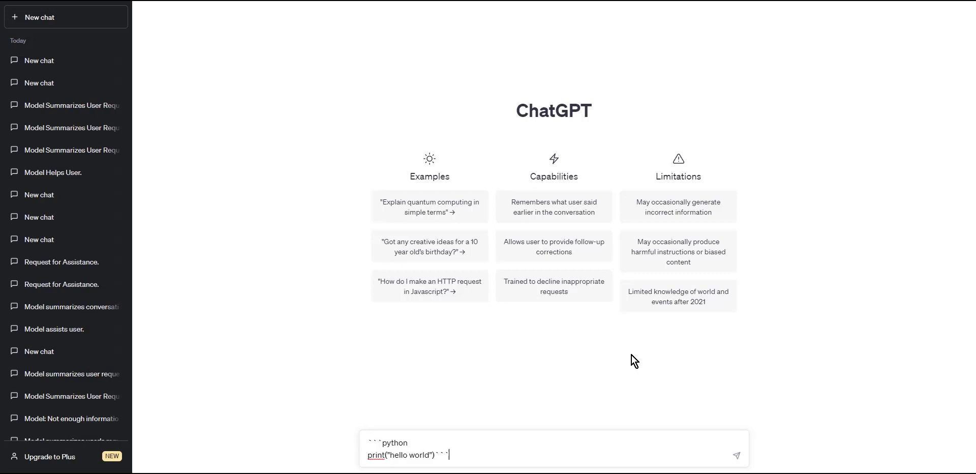
pyautogui.click(737, 455)
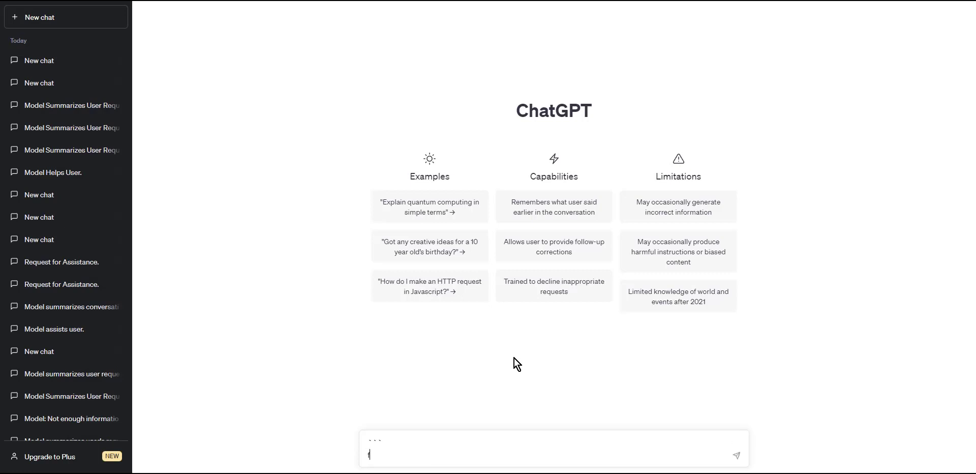
# Type the loop 'for i in range(5):' with print(i) inside the code fence and send it
pyautogui.write('for i in range(5):')
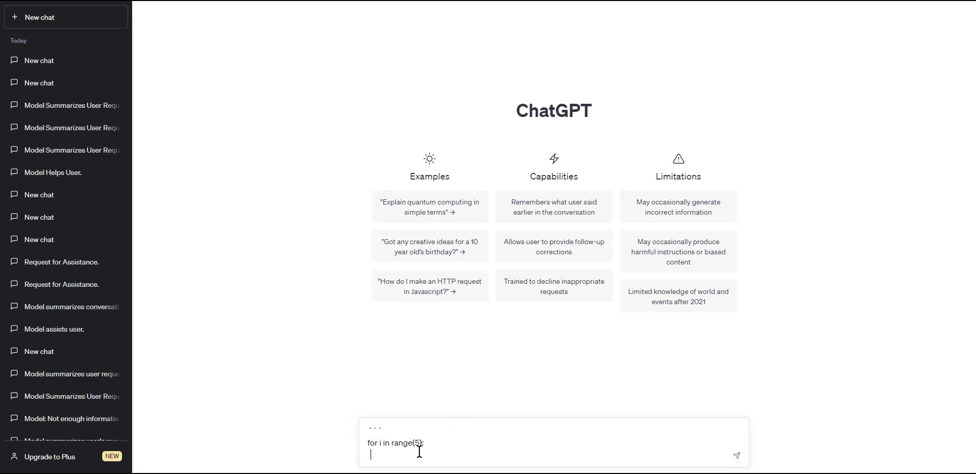
pyautogui.write('print')
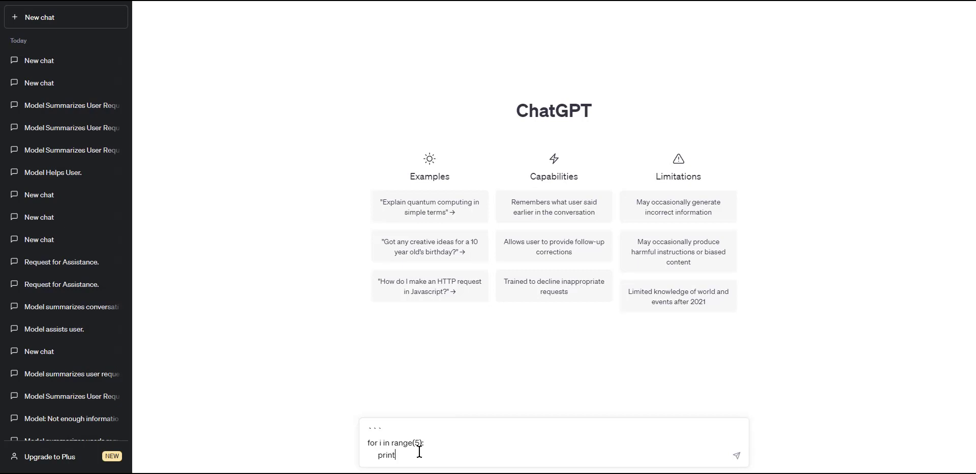
pyautogui.write('(i)')
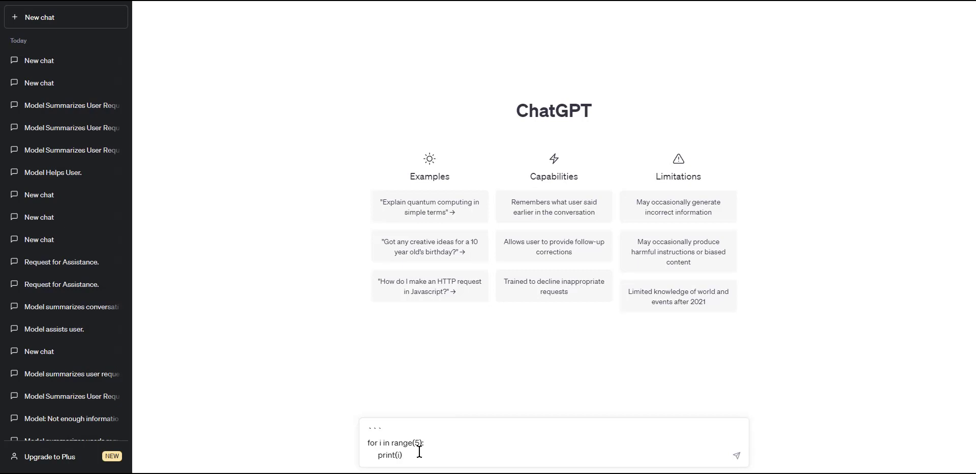
pyautogui.click(737, 455)
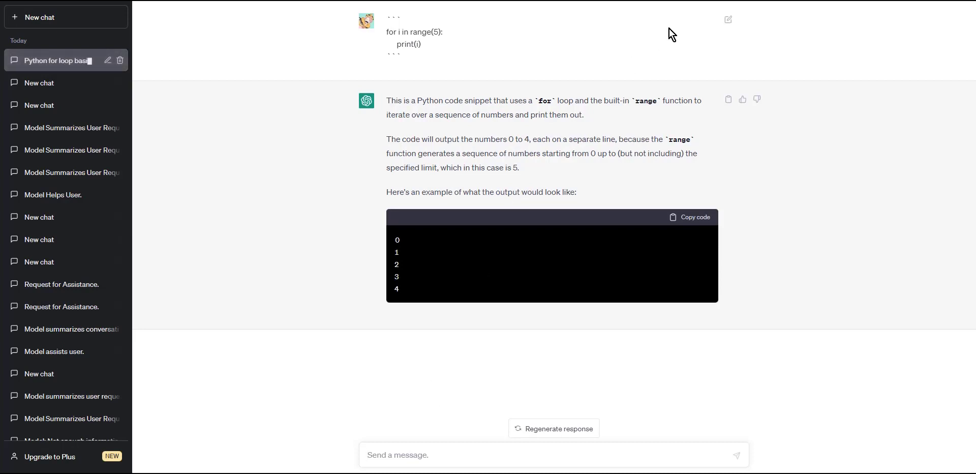
# Reopen the sent loop question for editing after ChatGPT explains it prints 0 to 4
pyautogui.click(727, 19)
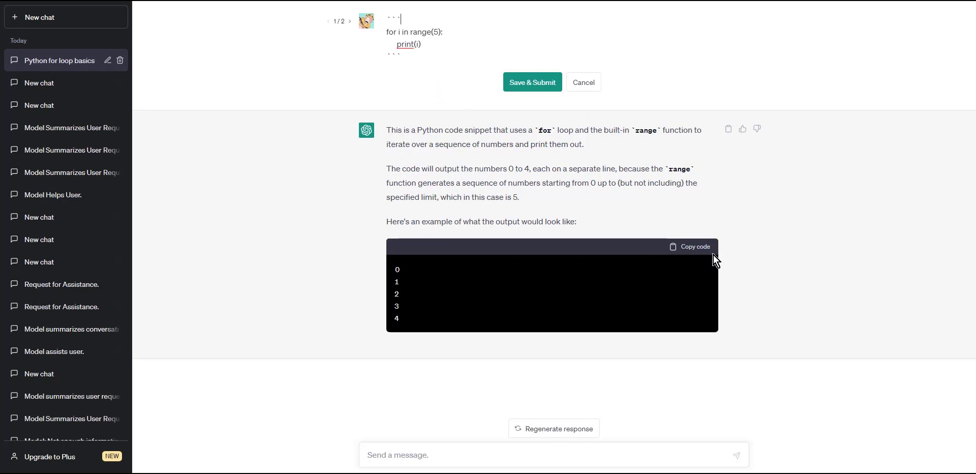
pyautogui.moveTo(462, 161)
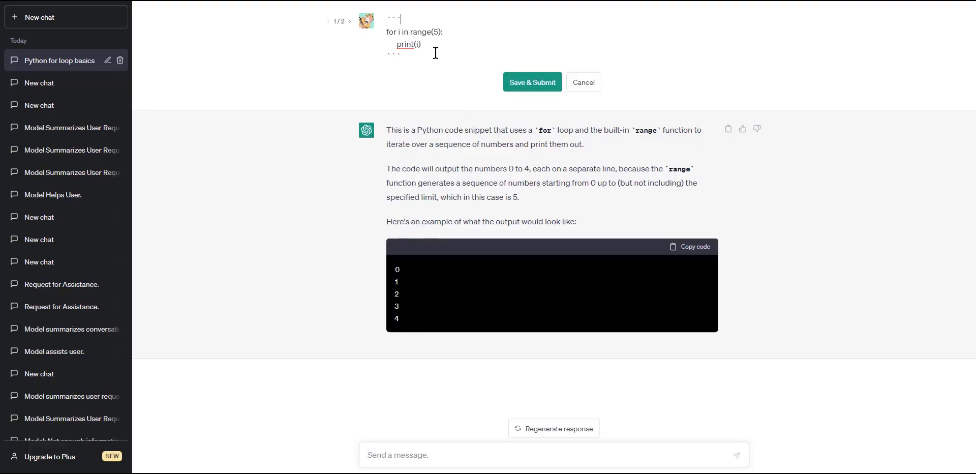
pyautogui.moveTo(658, 257)
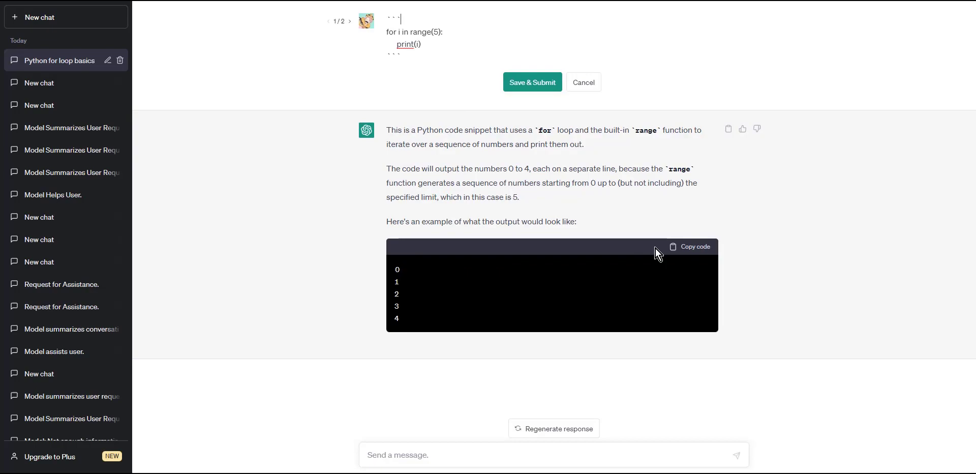